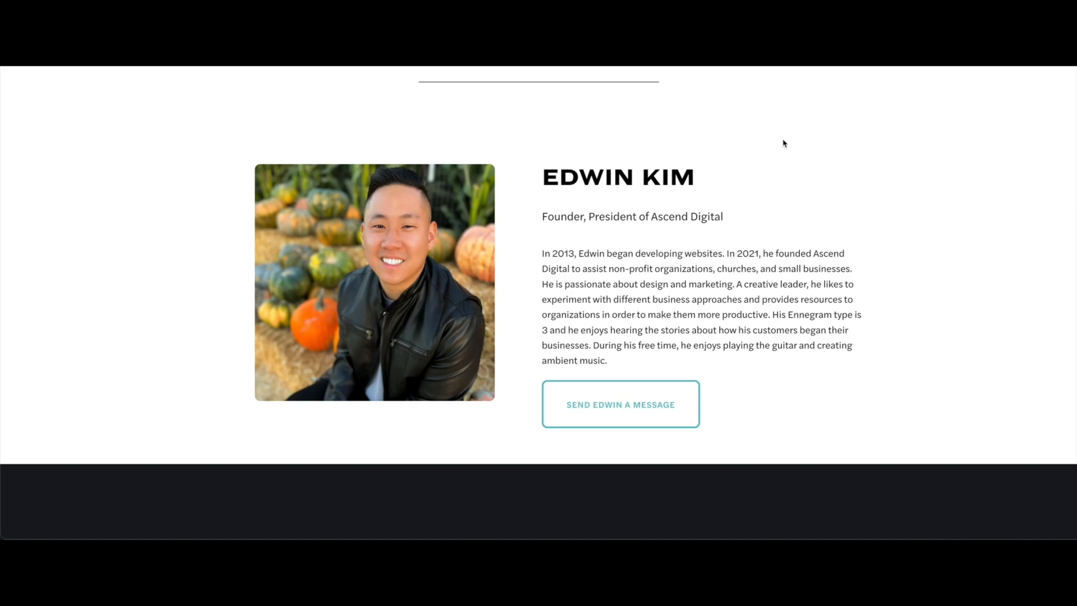
mouse_move(150, 139)
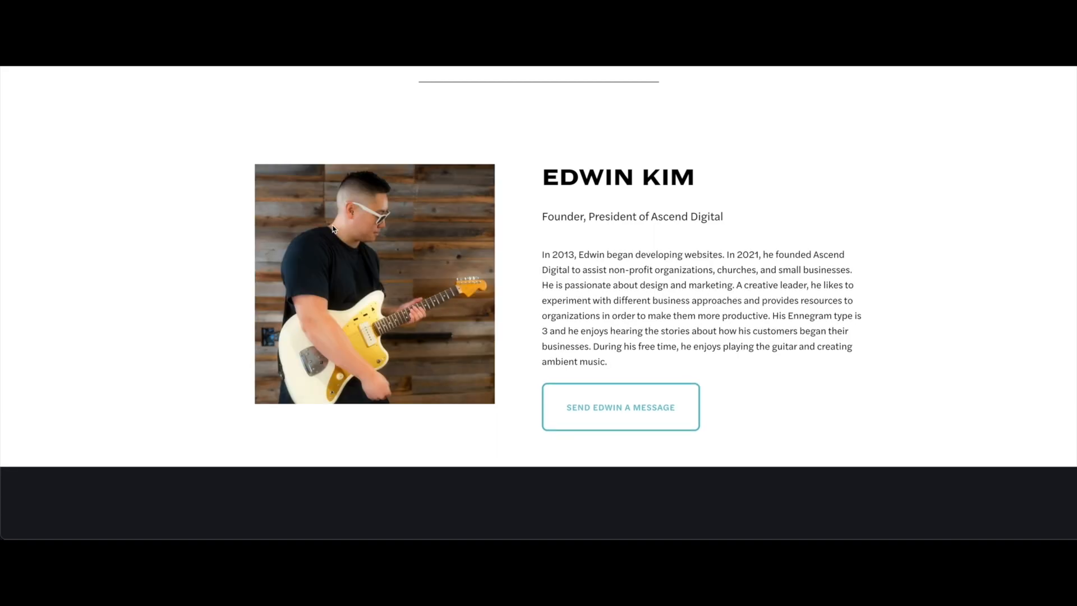
mouse_move(445, 221)
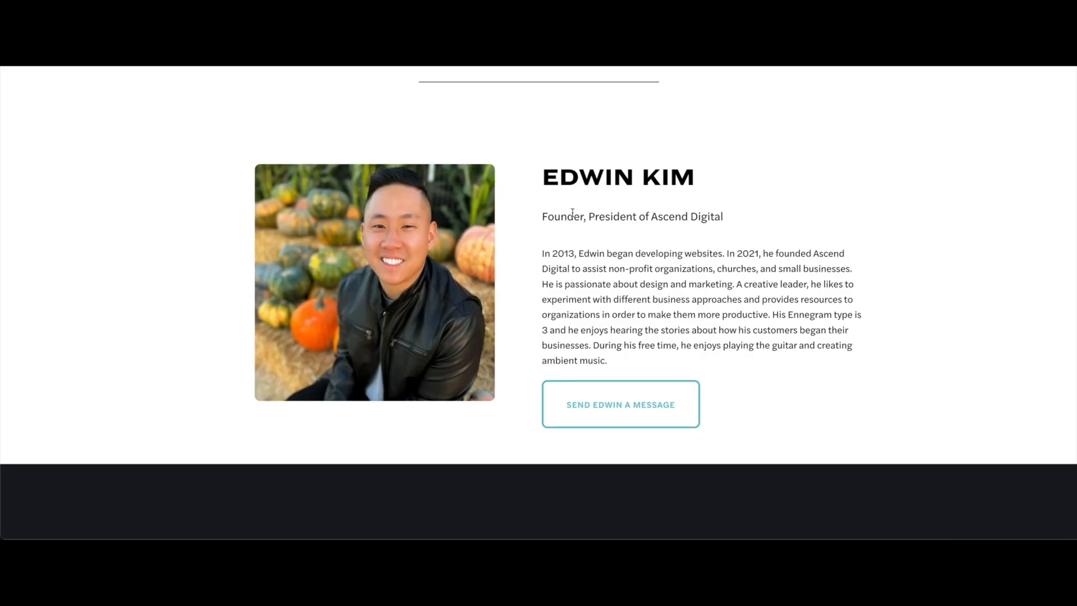
mouse_move(626, 162)
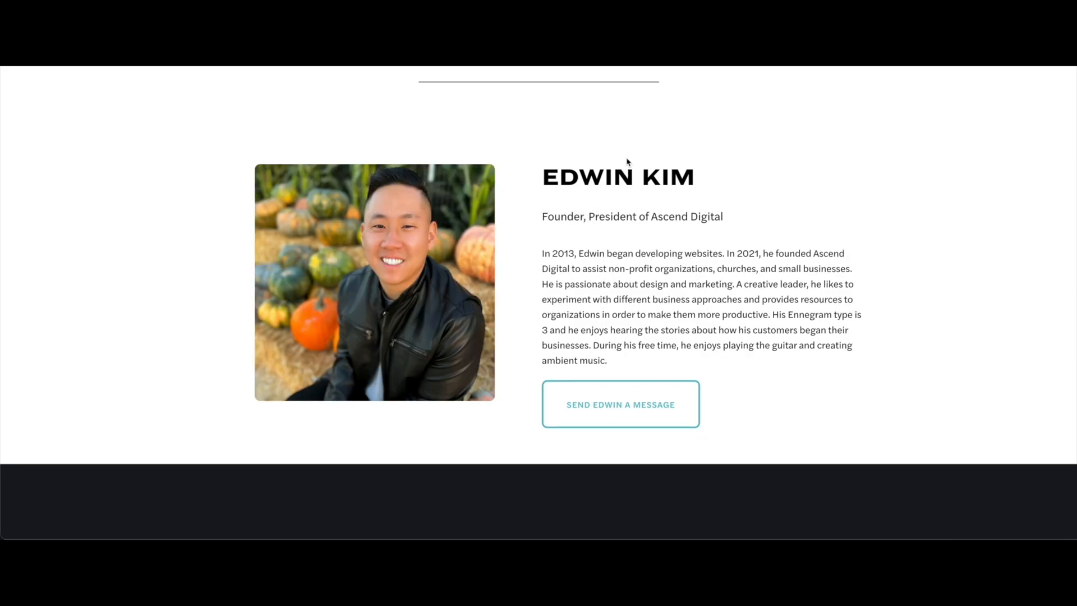
- Scroll the Chrome Web Store to reach the Squarespace ID Finder extension listing
scroll(down, 3)
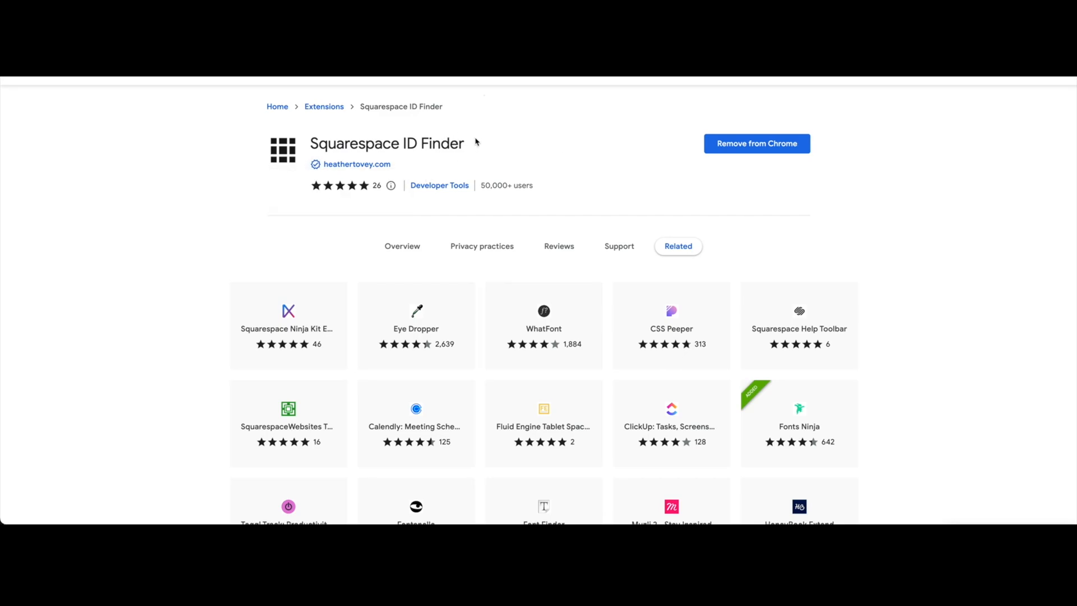
mouse_move(449, 107)
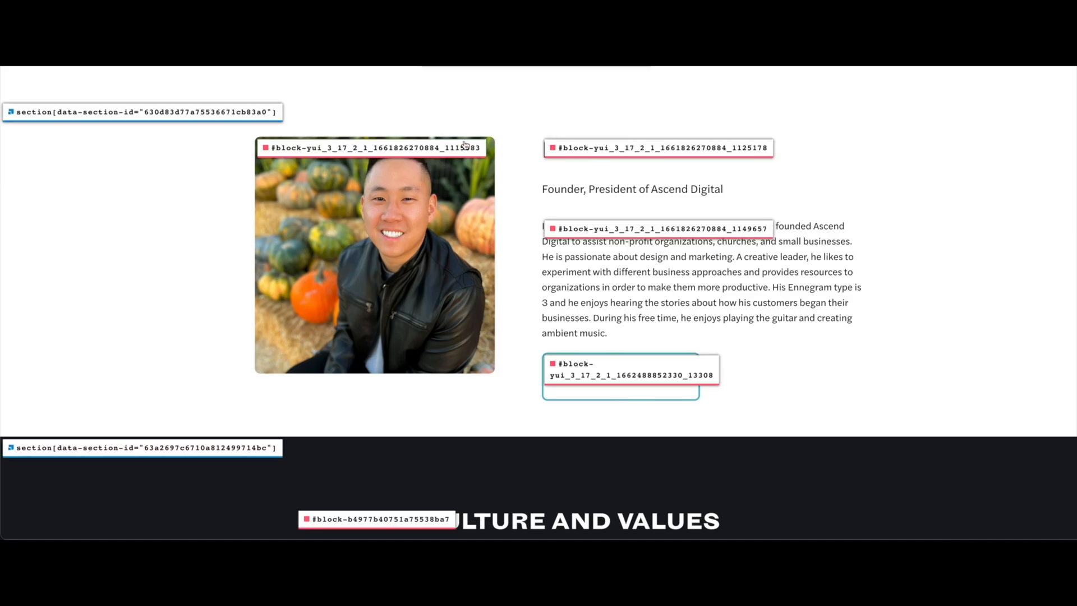
mouse_move(625, 106)
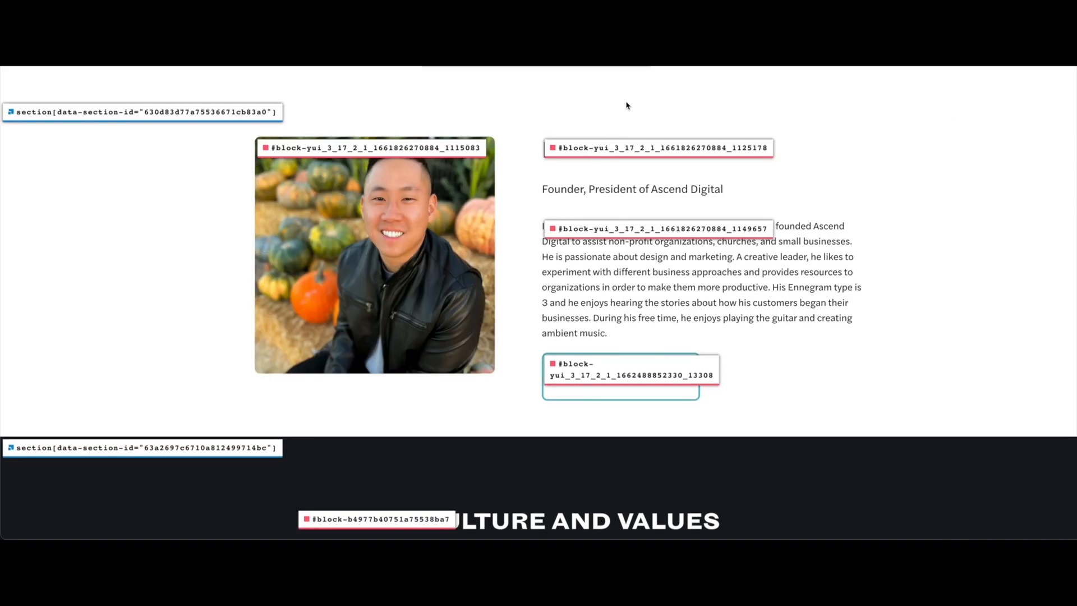
mouse_move(222, 157)
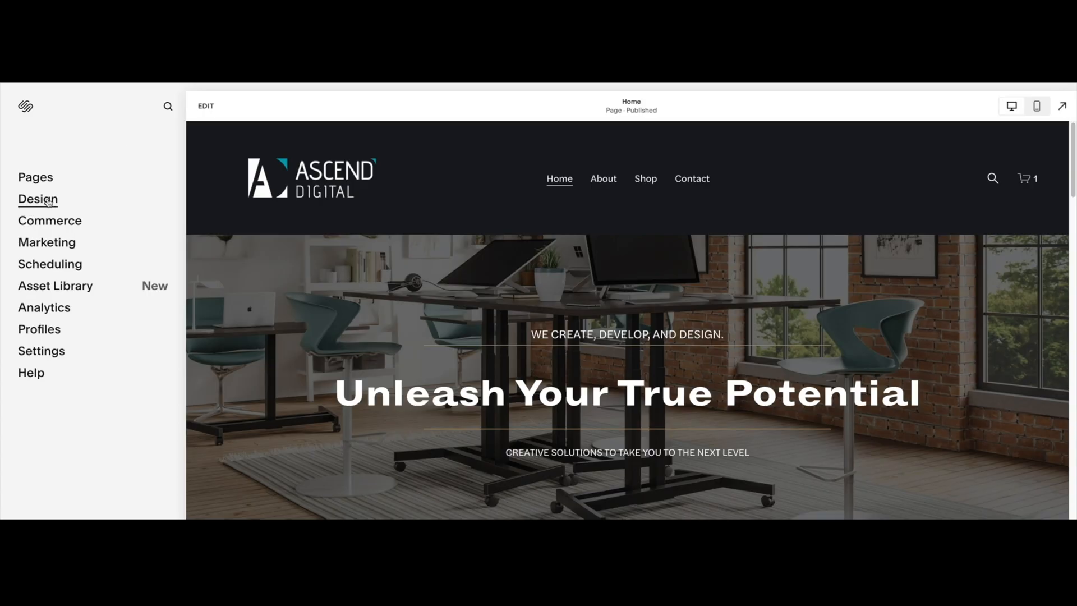
- Go to Design and then Custom CSS to reach the empty code editor
click(38, 200)
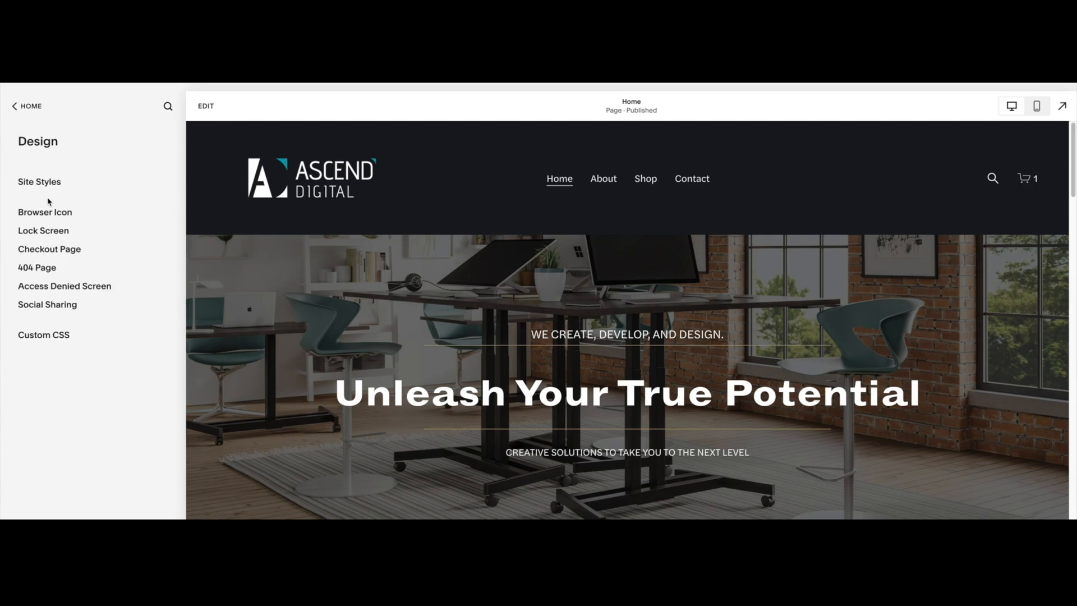
click(43, 334)
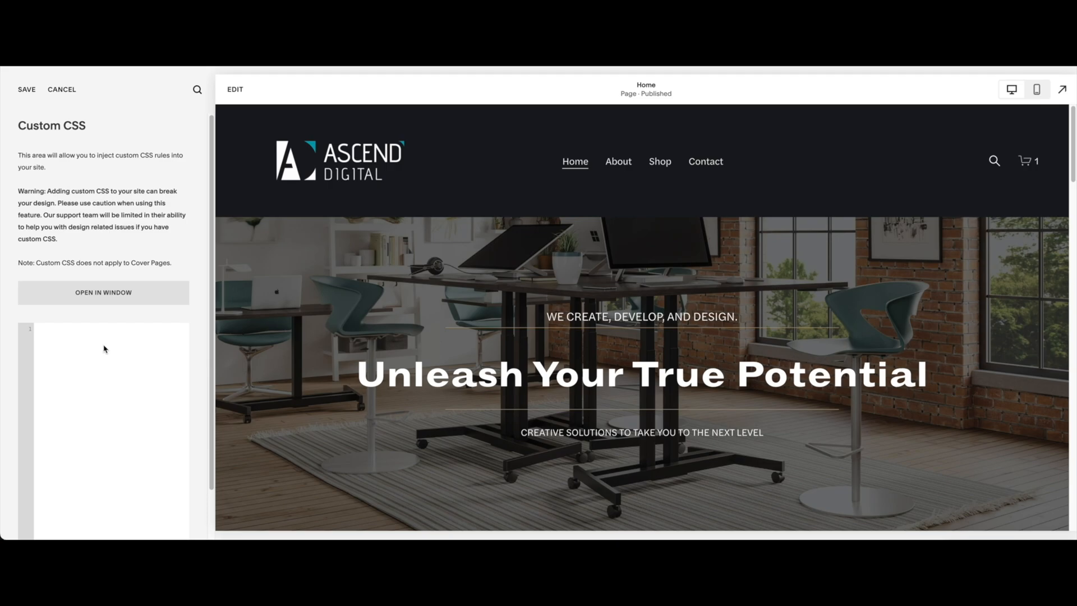
mouse_move(115, 353)
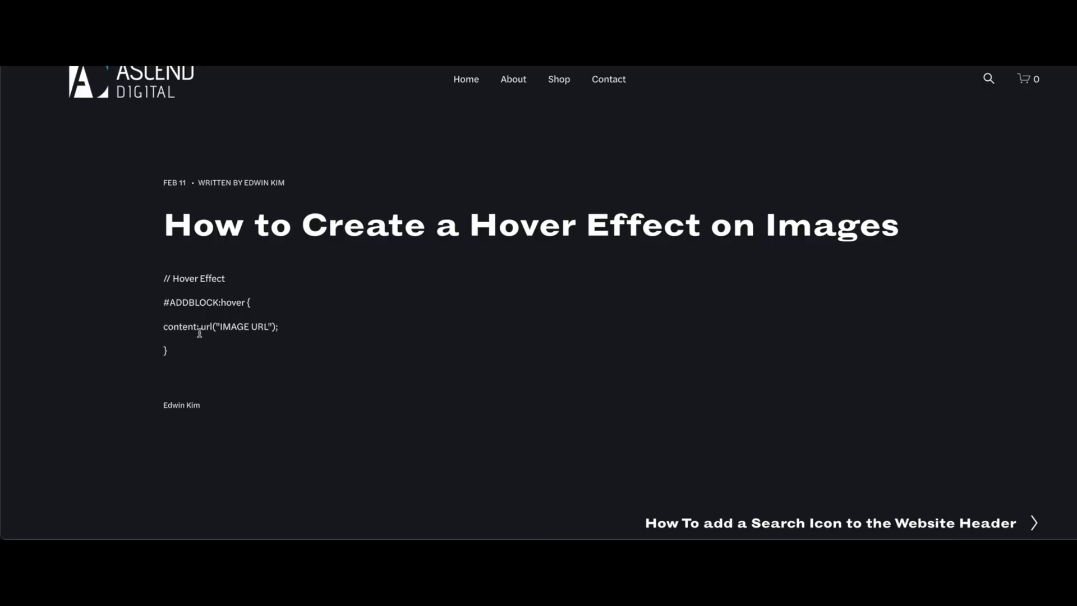
- Select the hover effect CSS snippet on the blog post for copying
drag(164, 279, 168, 350)
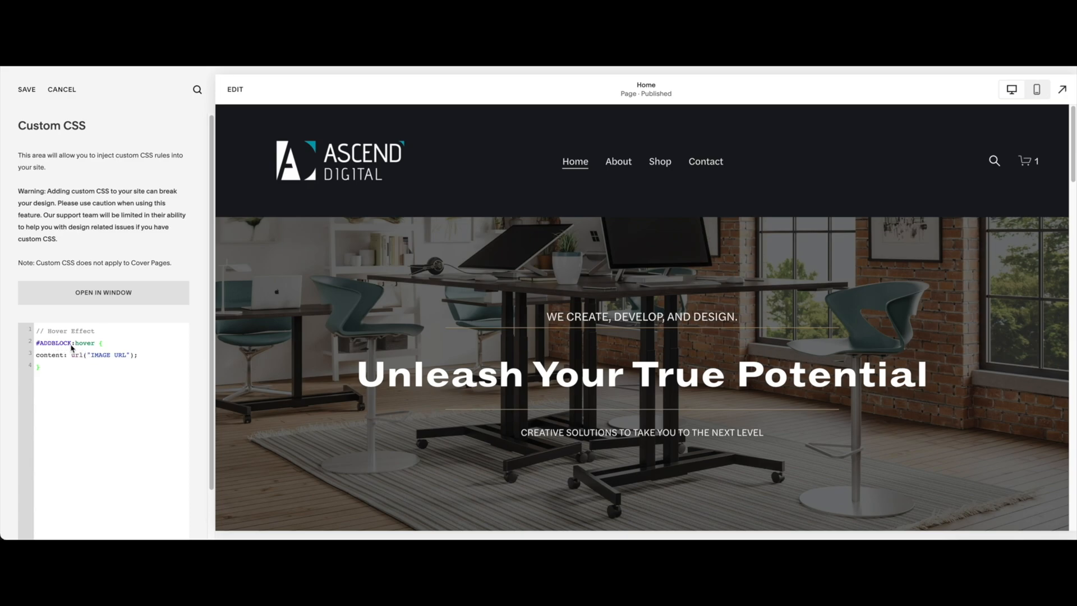
text(block-yui_3_17_2_1_1661826270884_1115083)
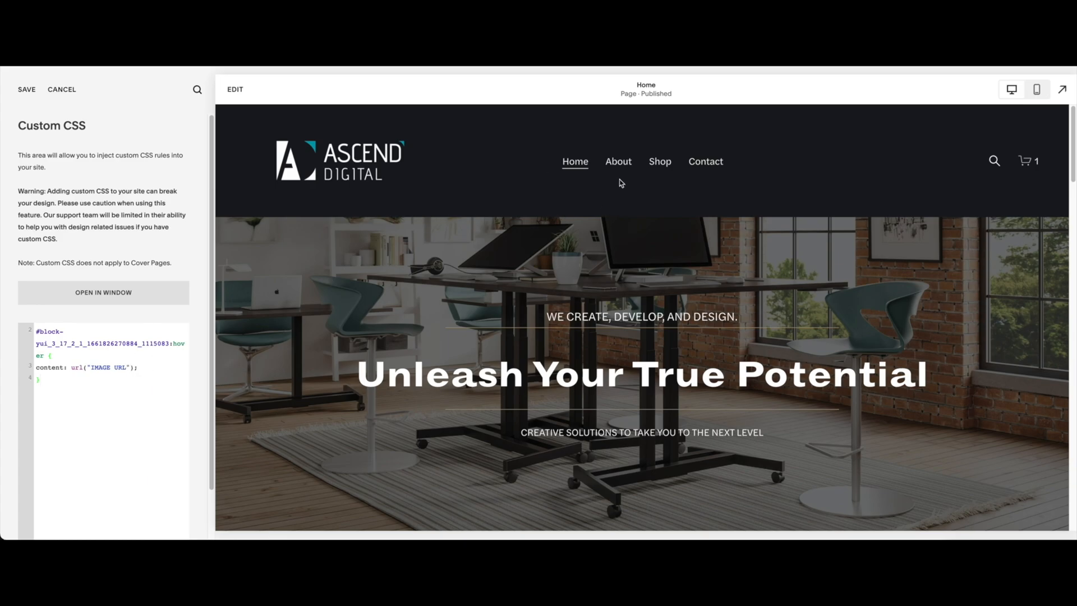
click(617, 160)
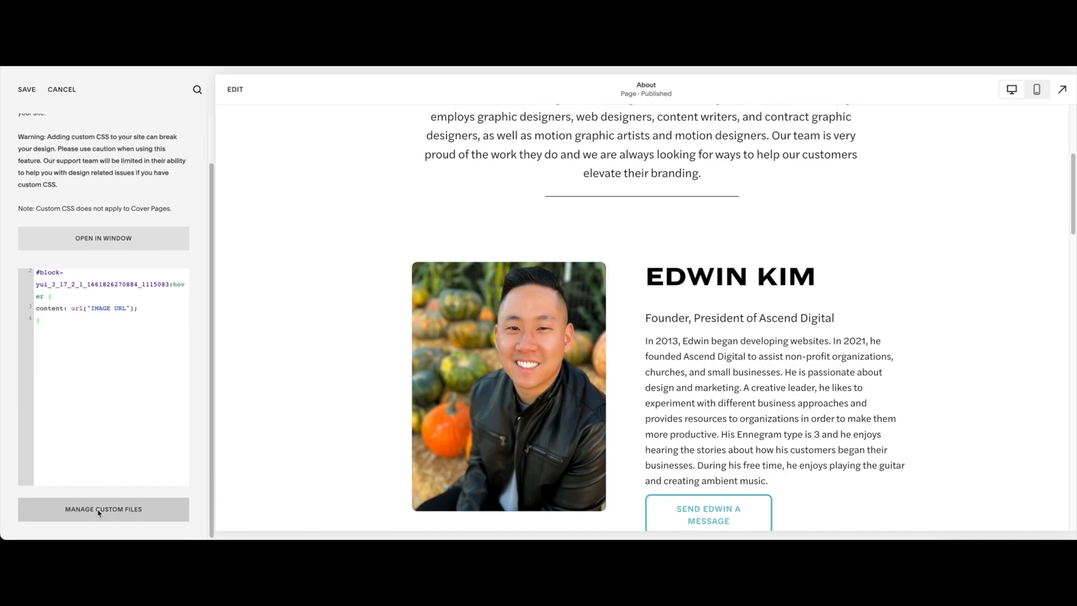
- Replace the IMAGE URL placeholder with the uploaded Edwin-Jazzmaster.jpeg URL and save the CSS
click(104, 510)
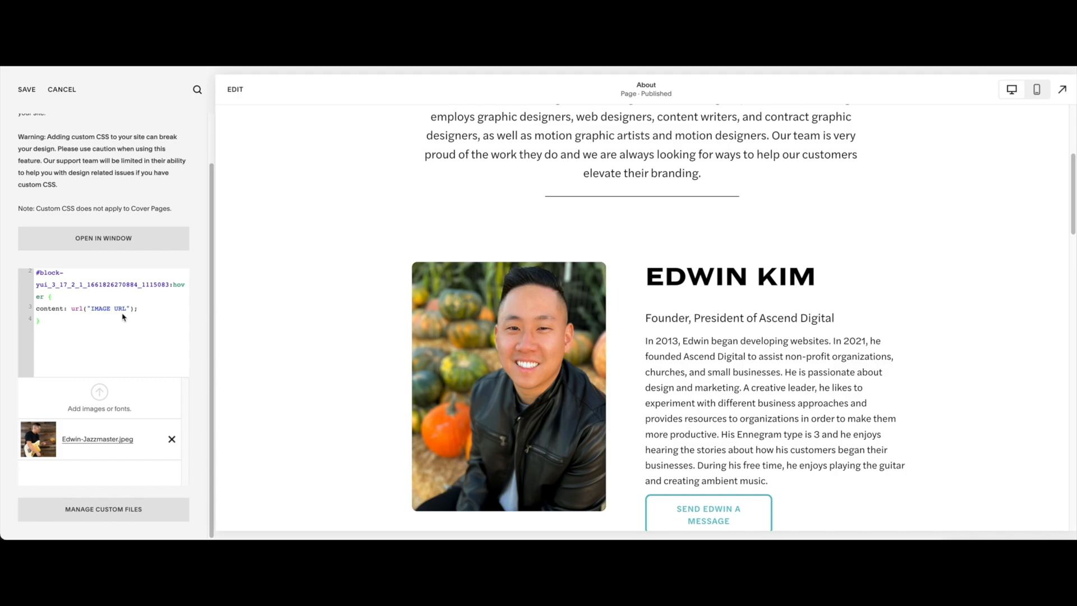
double_click(107, 308)
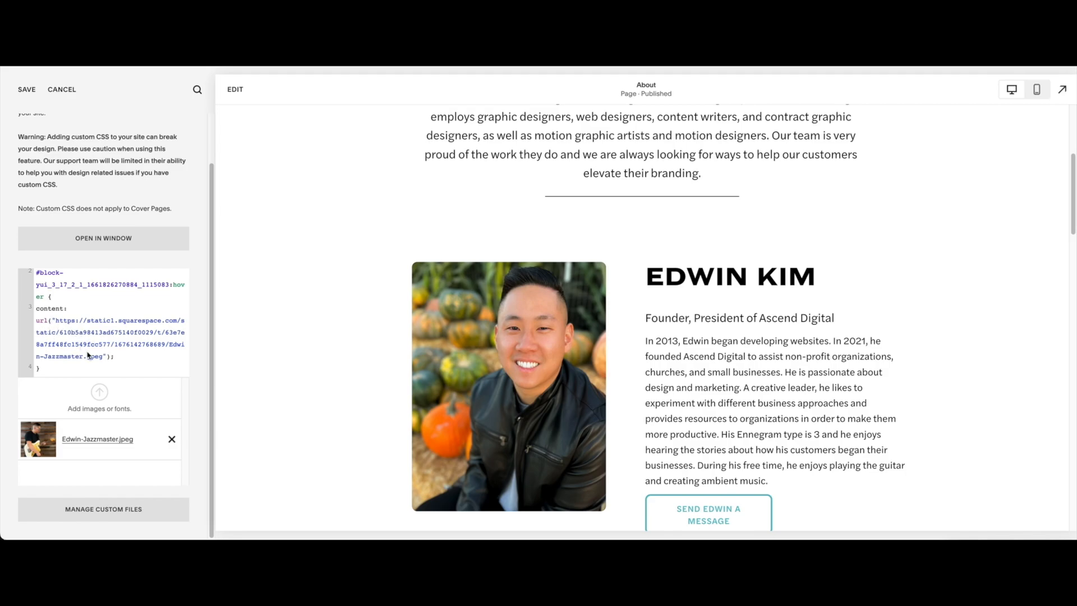
mouse_move(157, 350)
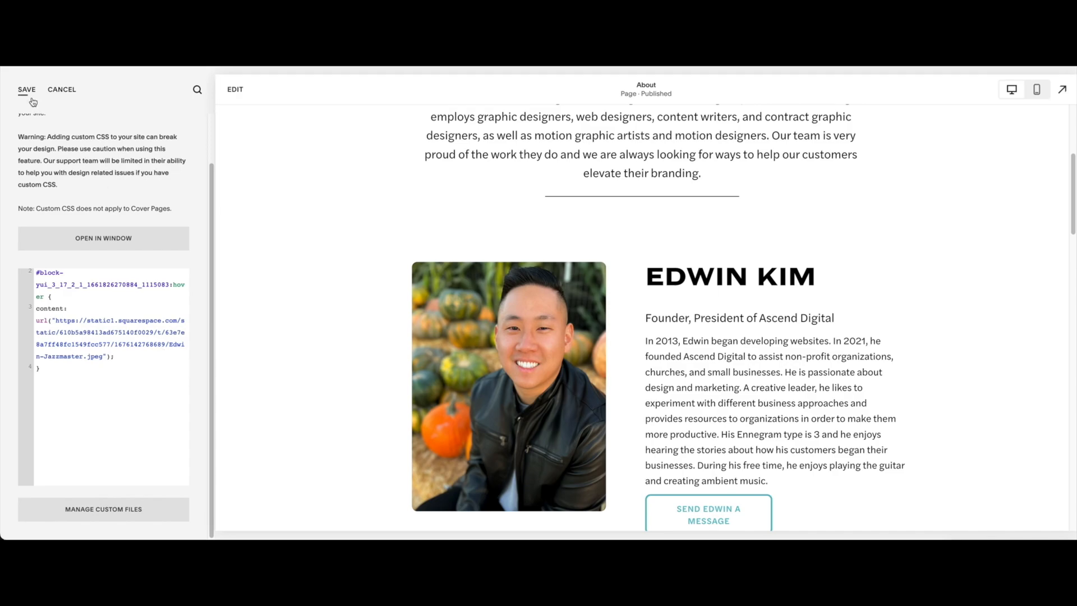
click(25, 90)
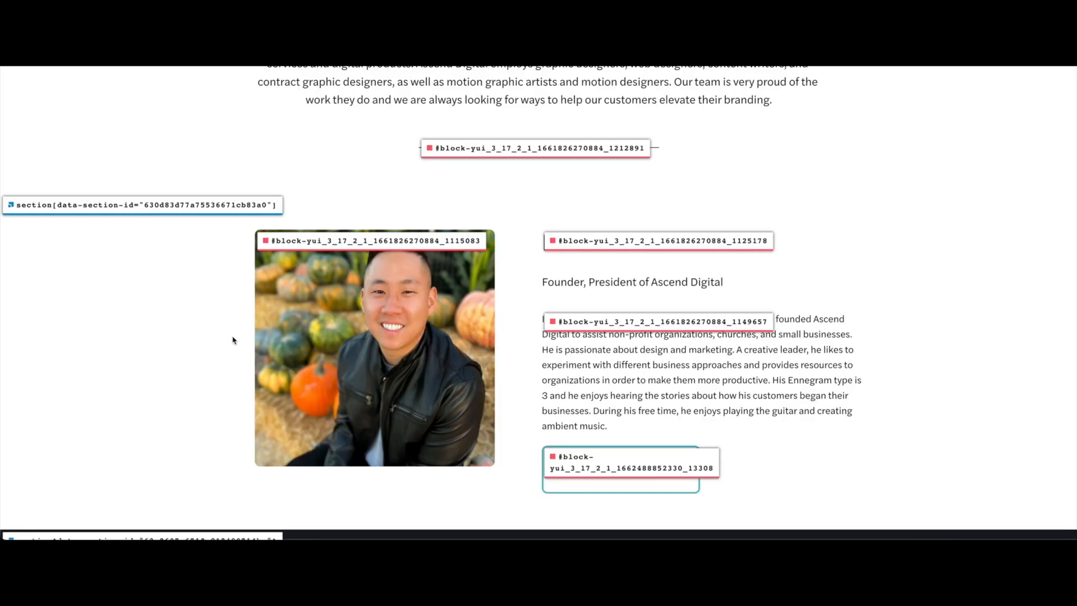
mouse_move(246, 350)
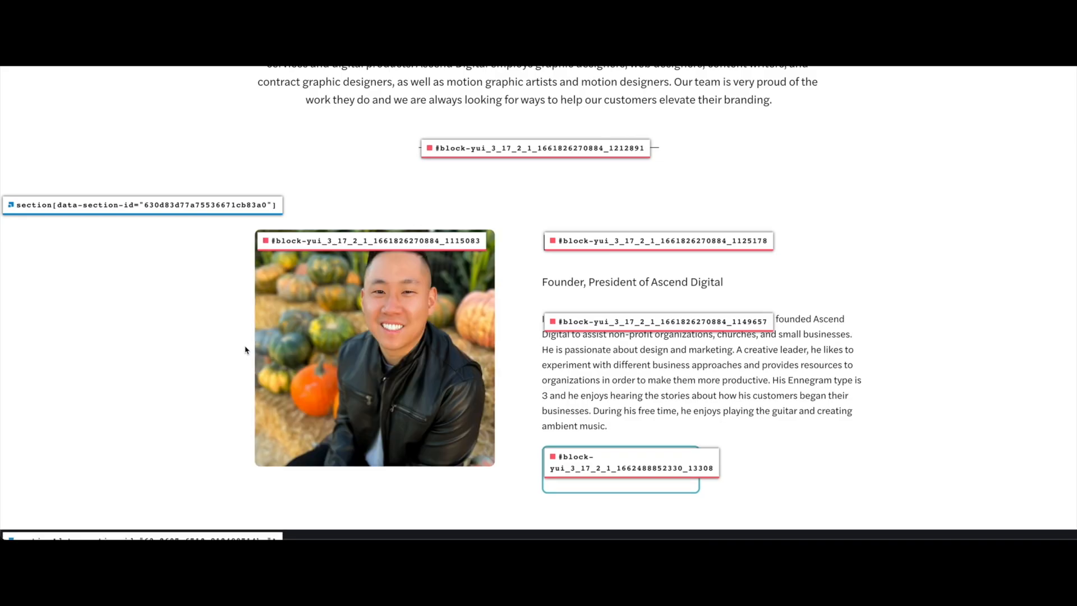
mouse_move(227, 354)
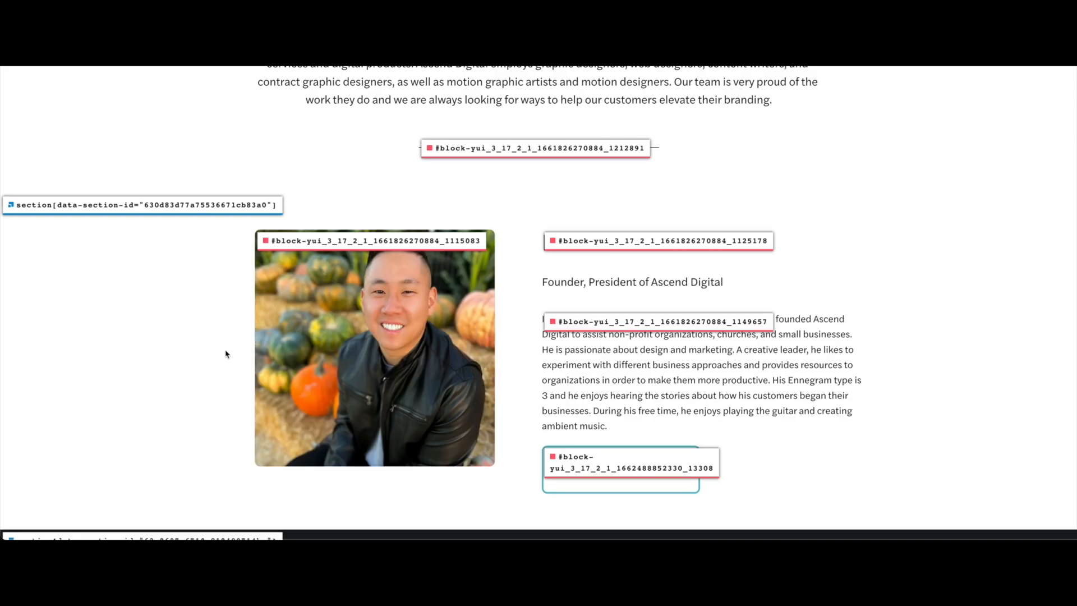